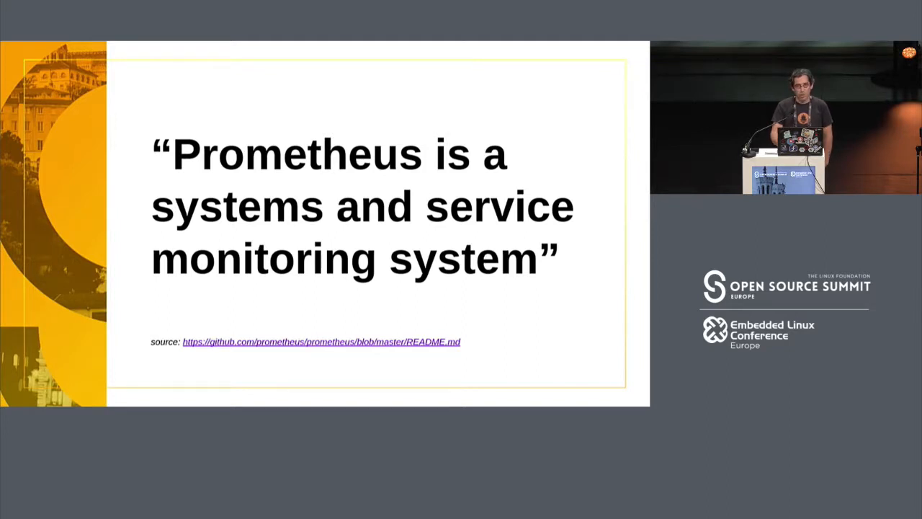
# Greet OSSEU in the Flask app, then view the 500 error page and original hello.py
pyautogui.press('Right')
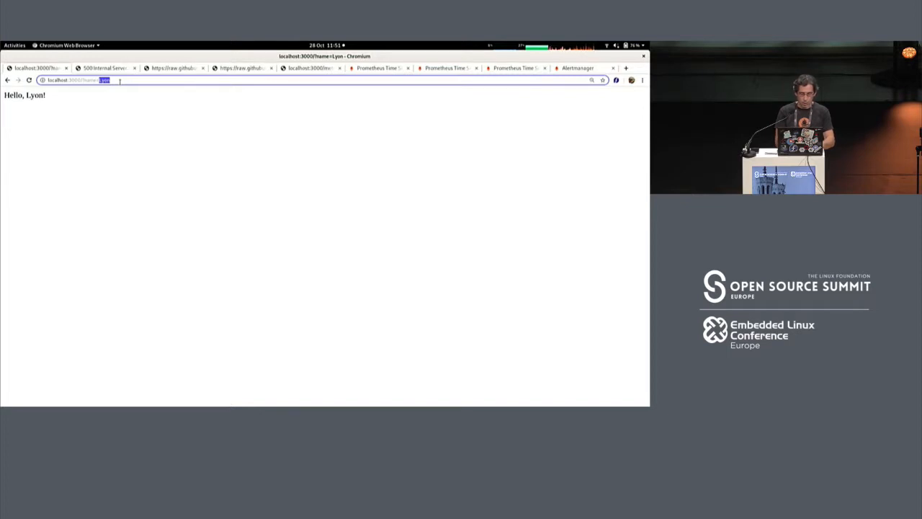
pyautogui.write('OSSEU')
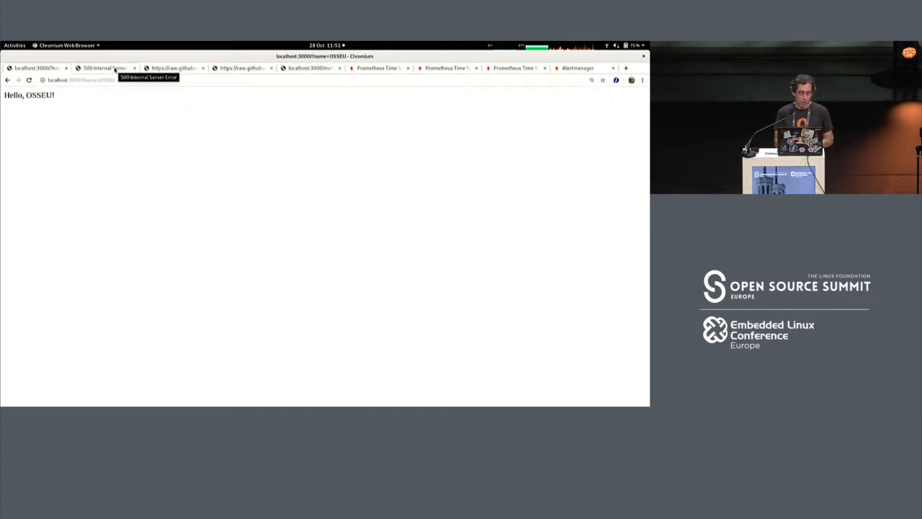
pyautogui.click(111, 68)
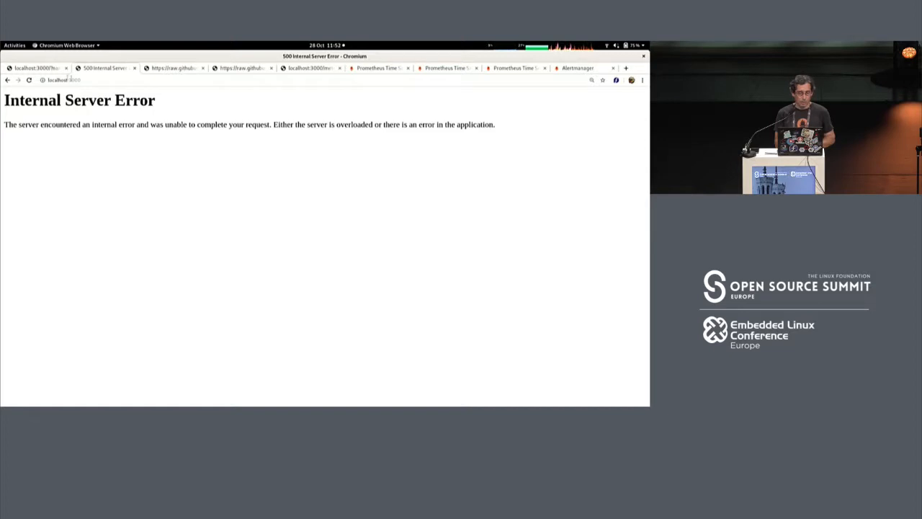
pyautogui.click(173, 69)
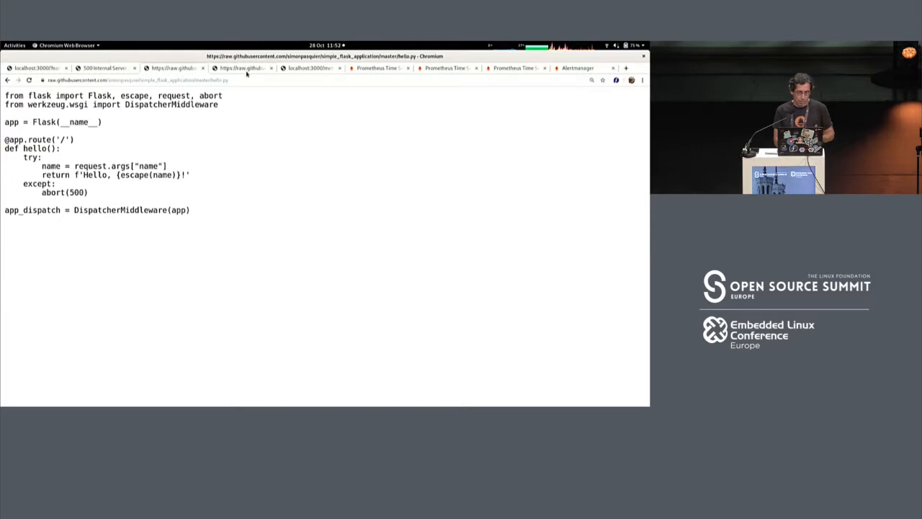
# Show the instrumented hello.py with Prometheus counters, build_info gauge and latency histogram
pyautogui.click(245, 68)
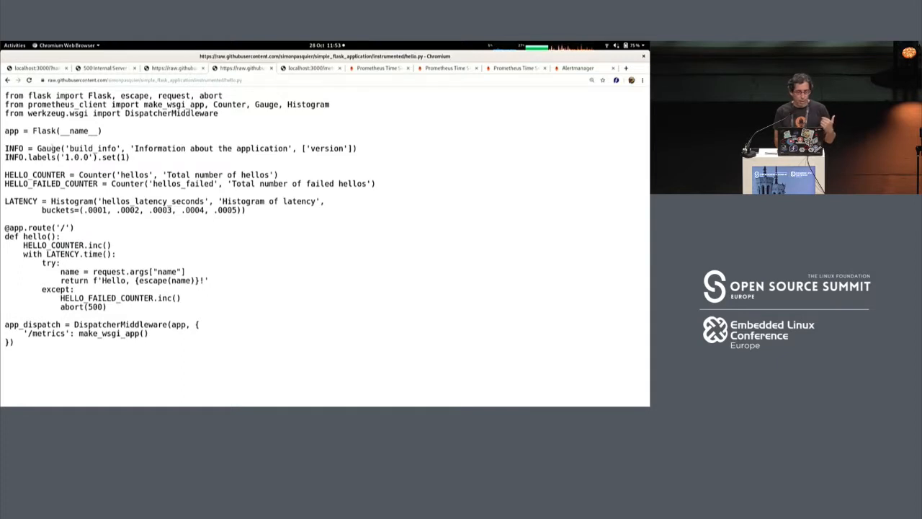
pyautogui.doubleClick(100, 149)
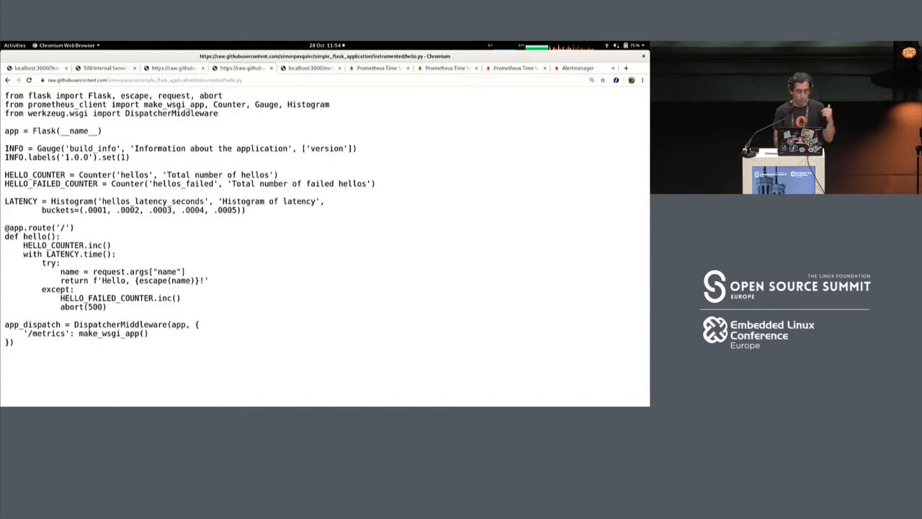
# Select the 'hellos' metric name in the HELLO_COUNTER definition
pyautogui.doubleClick(137, 174)
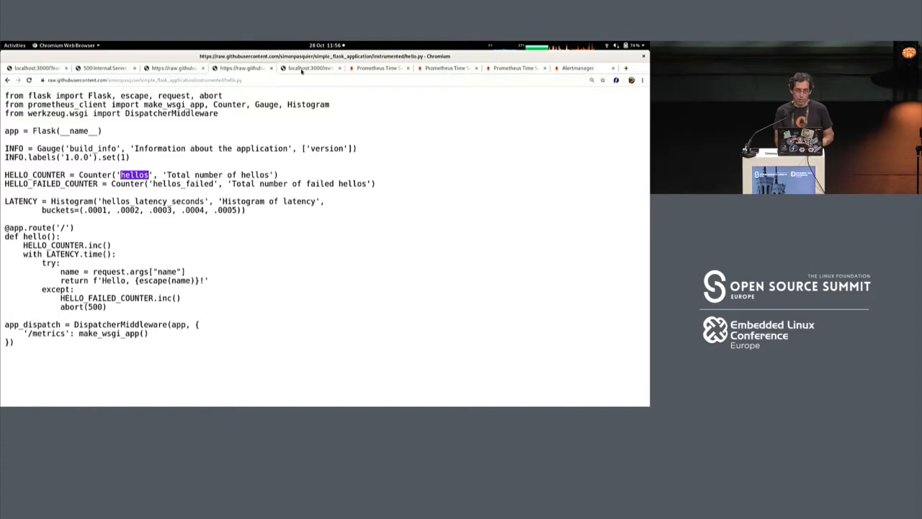
# Scroll the app's /metrics output to highlight hellos_total, then view Prometheus Targets all up
pyautogui.click(310, 68)
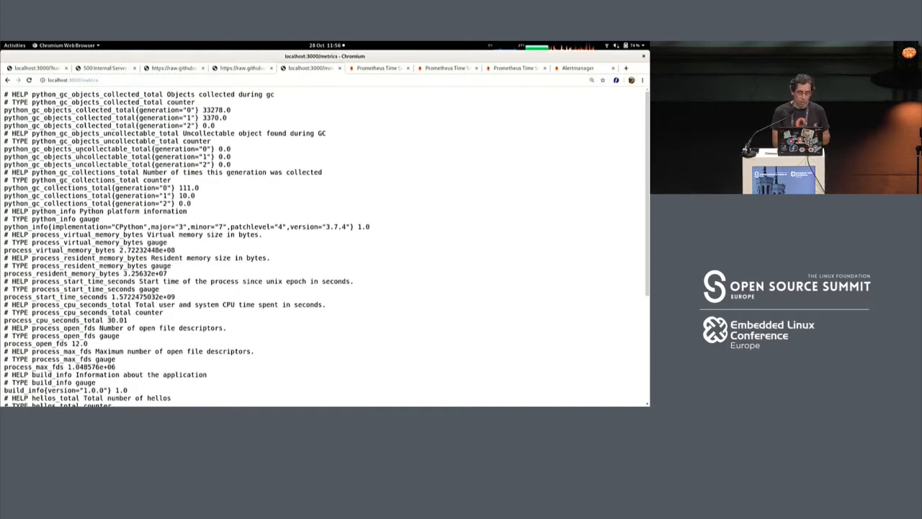
pyautogui.scroll(-3)
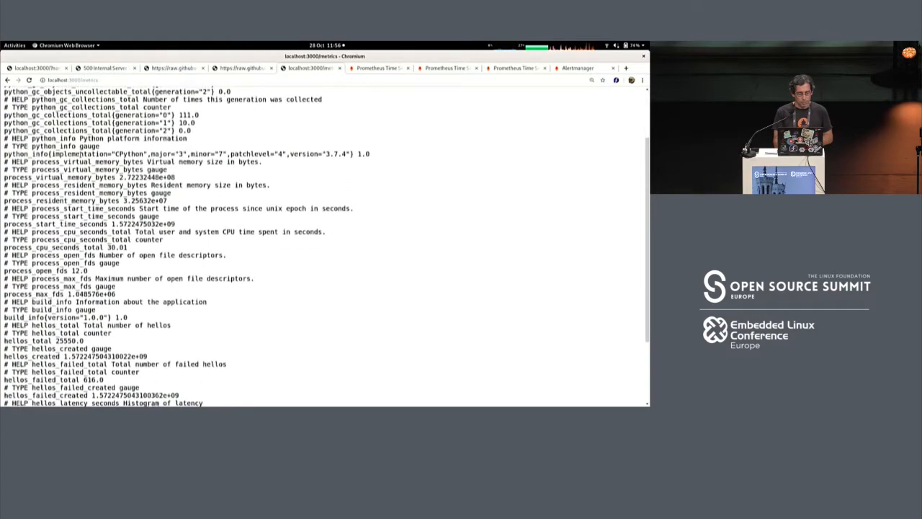
pyautogui.scroll(-3)
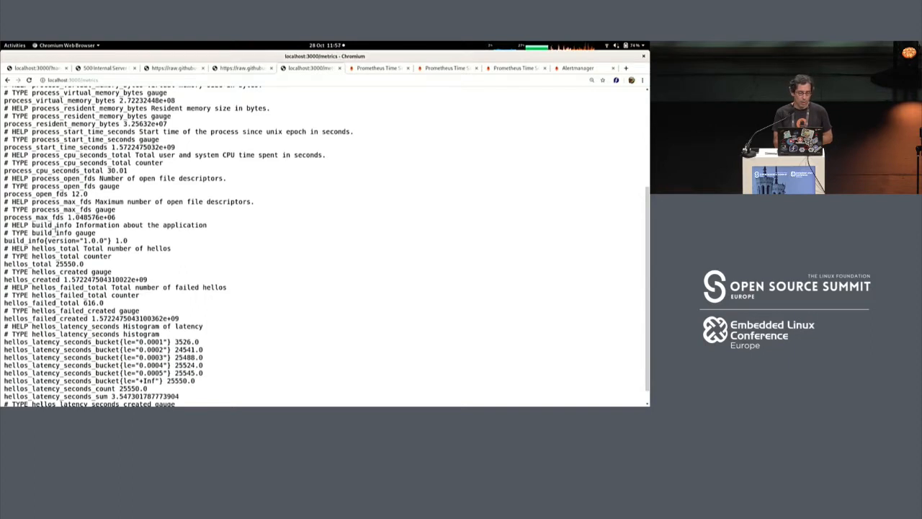
pyautogui.scroll(-3)
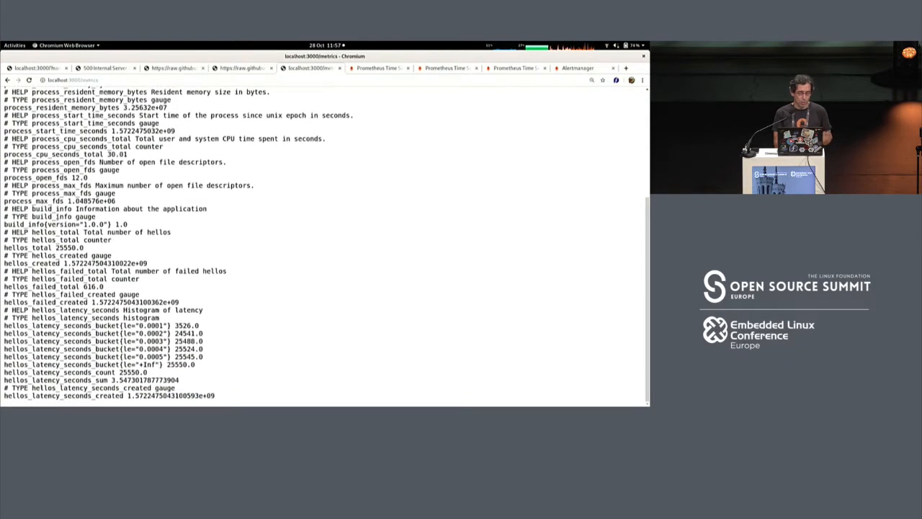
pyautogui.doubleClick(49, 216)
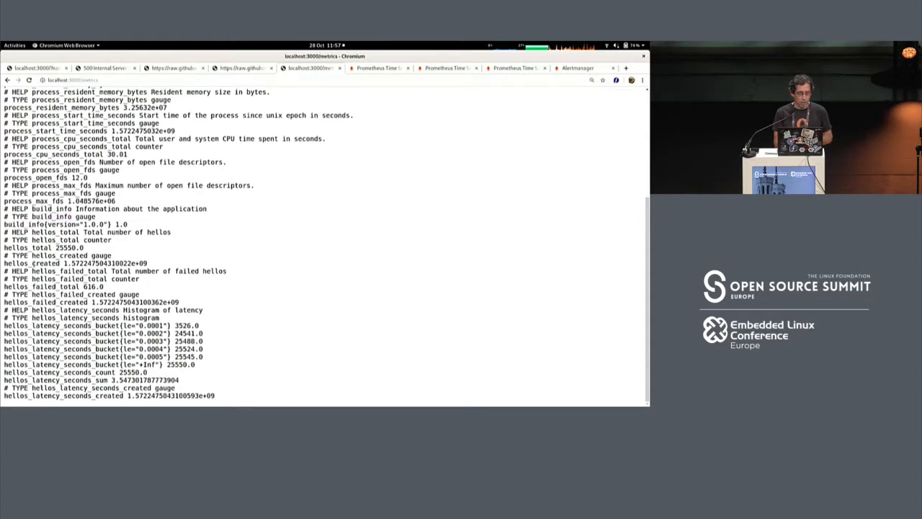
pyautogui.doubleClick(30, 263)
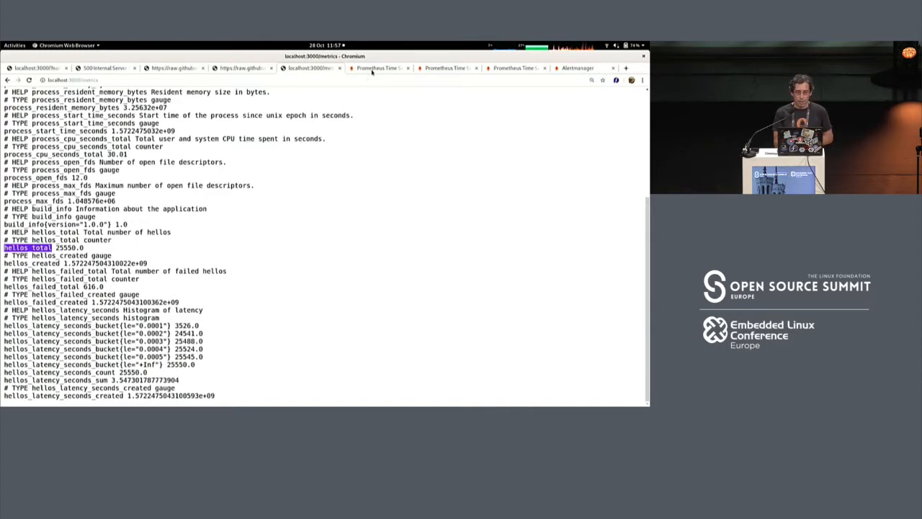
pyautogui.click(378, 67)
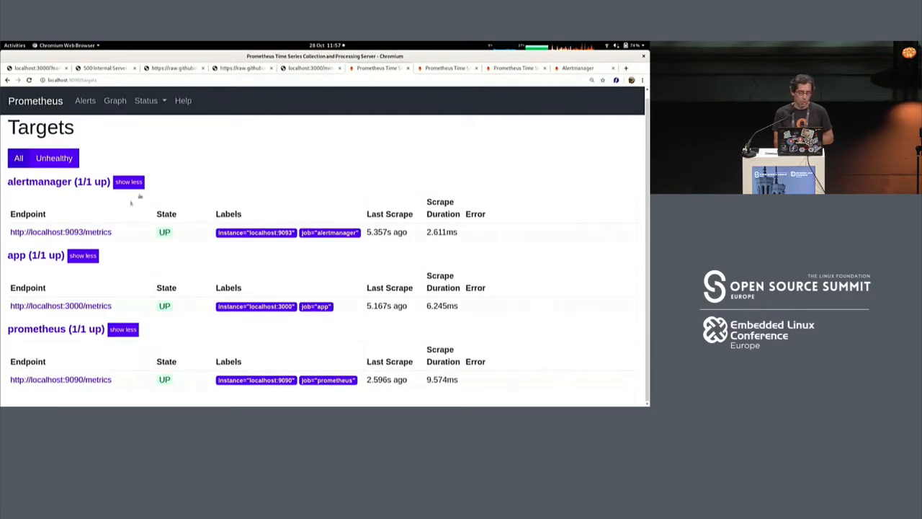
pyautogui.moveTo(61, 306)
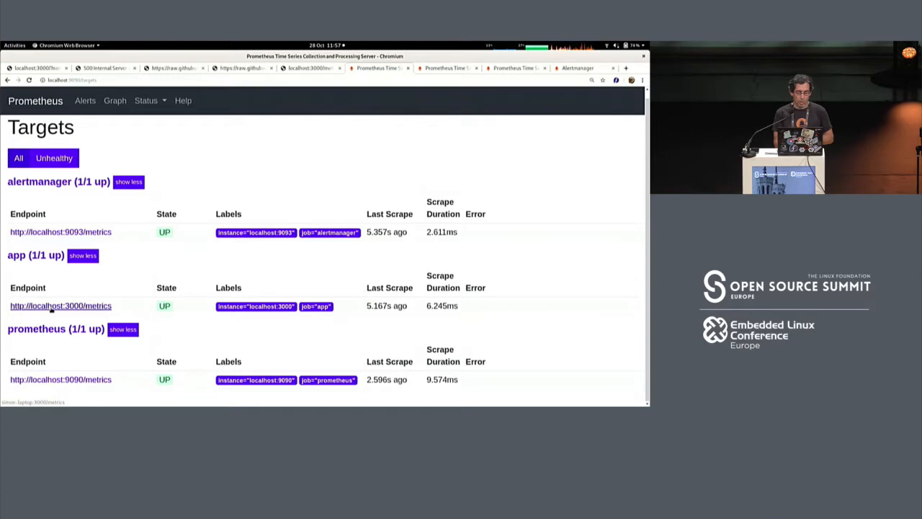
pyautogui.moveTo(419, 121)
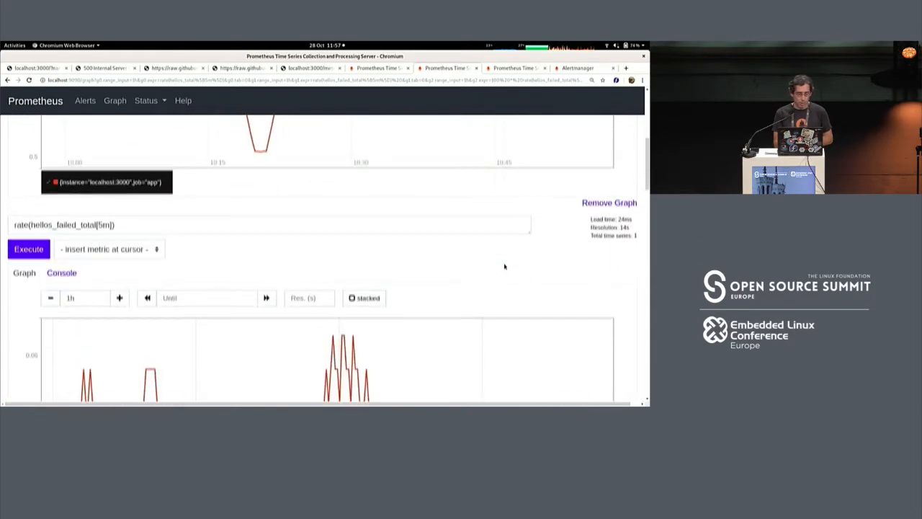
# Re-run the hellos_failed_total rate query and scroll to the average latency graph
pyautogui.click(29, 251)
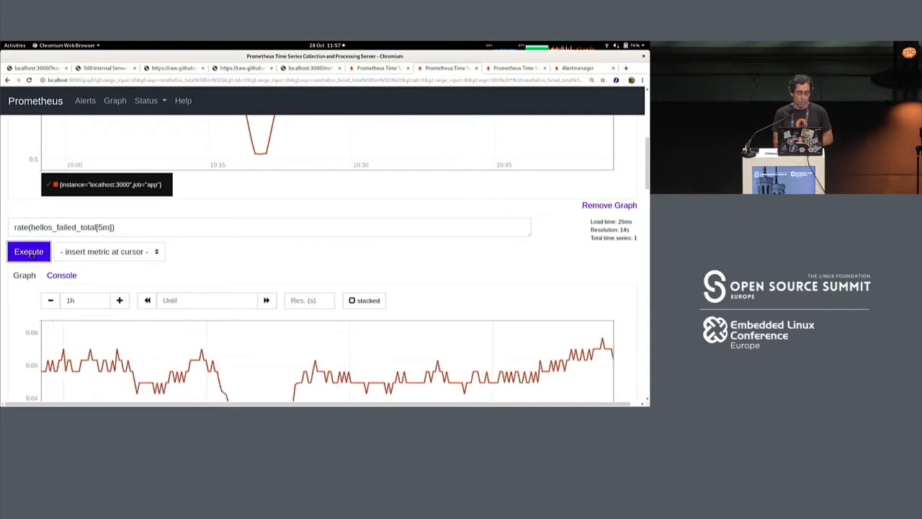
pyautogui.scroll(-3)
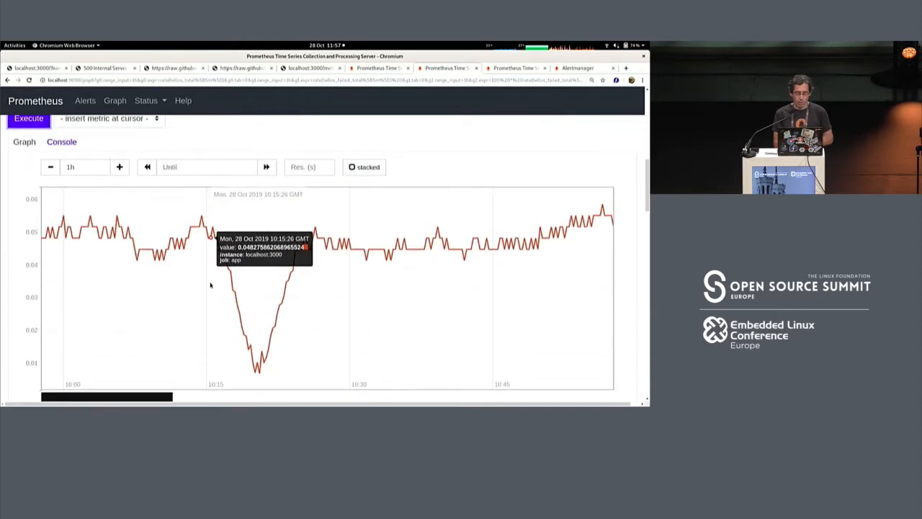
pyautogui.scroll(-3)
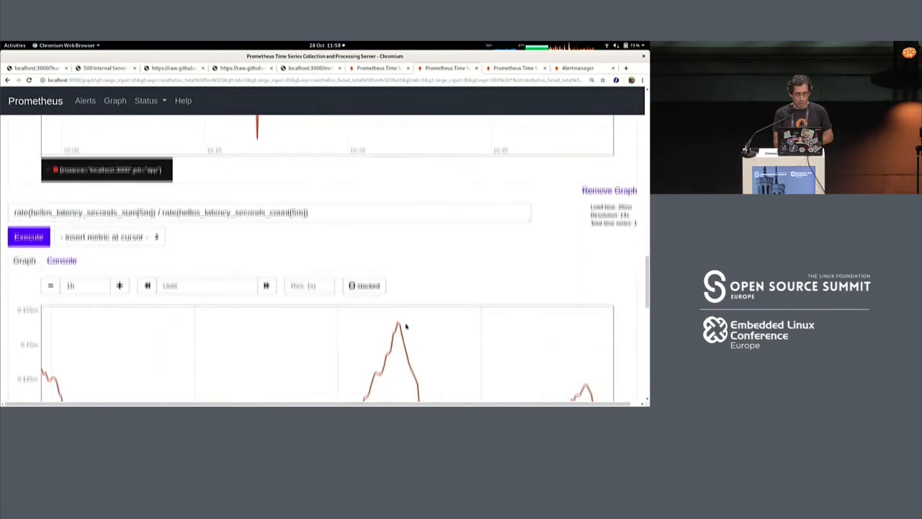
# Refresh the histogram_quantile(0.9, ...) 90th-percentile latency graph, then go to the alerting rules overview
pyautogui.scroll(-3)
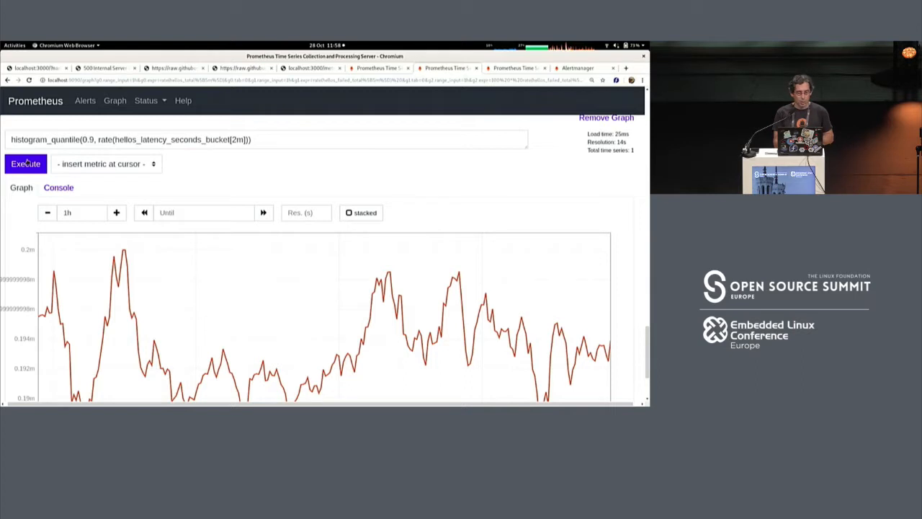
pyautogui.click(25, 164)
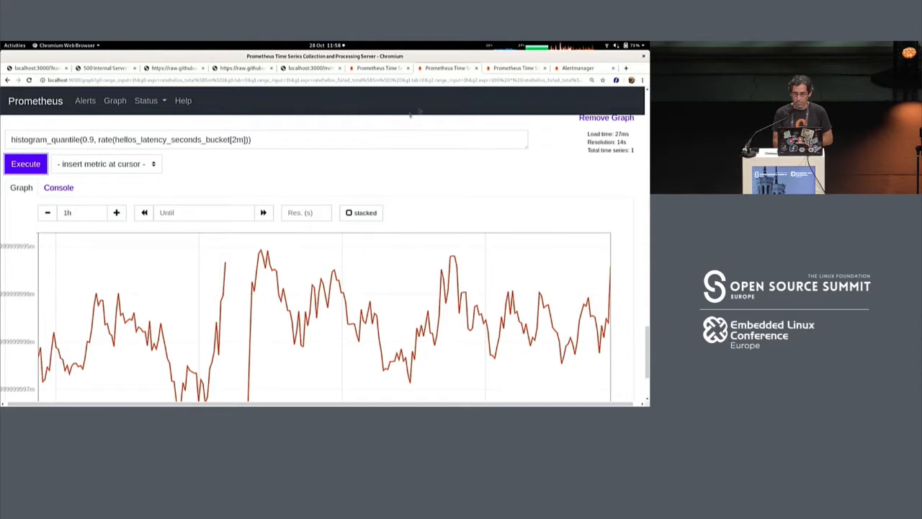
pyautogui.click(85, 100)
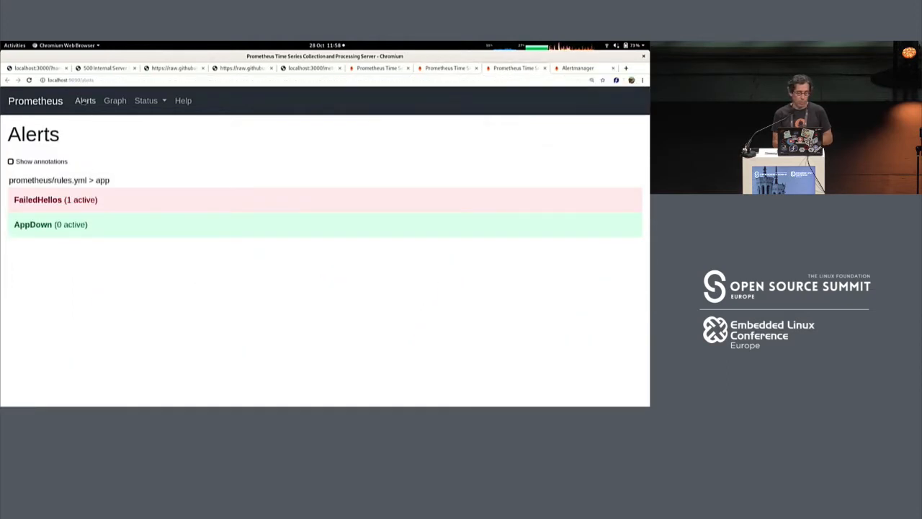
pyautogui.moveTo(63, 161)
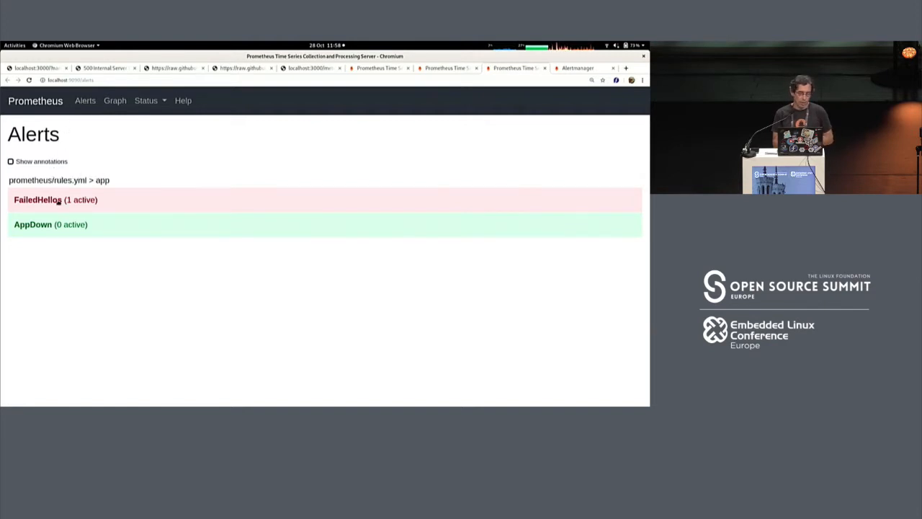
# Expand the FailedHellos alert rule showing its 1 active alert
pyautogui.click(55, 199)
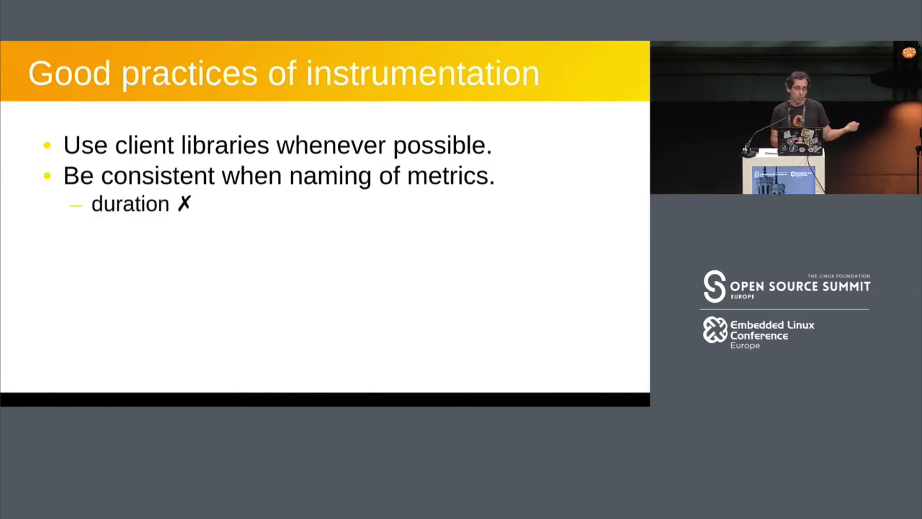
# Step past the metric naming examples to reveal the 'Use labels with care' bullet
pyautogui.press('Right')
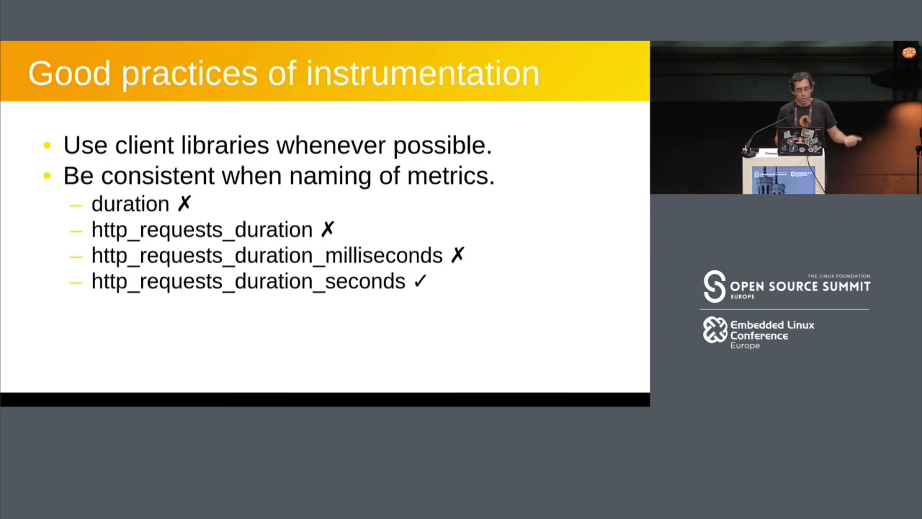
pyautogui.press('Right')
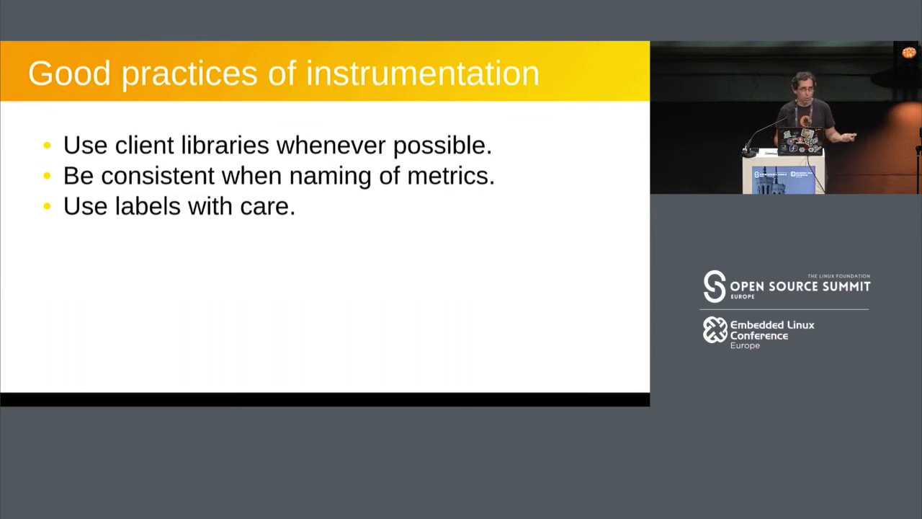